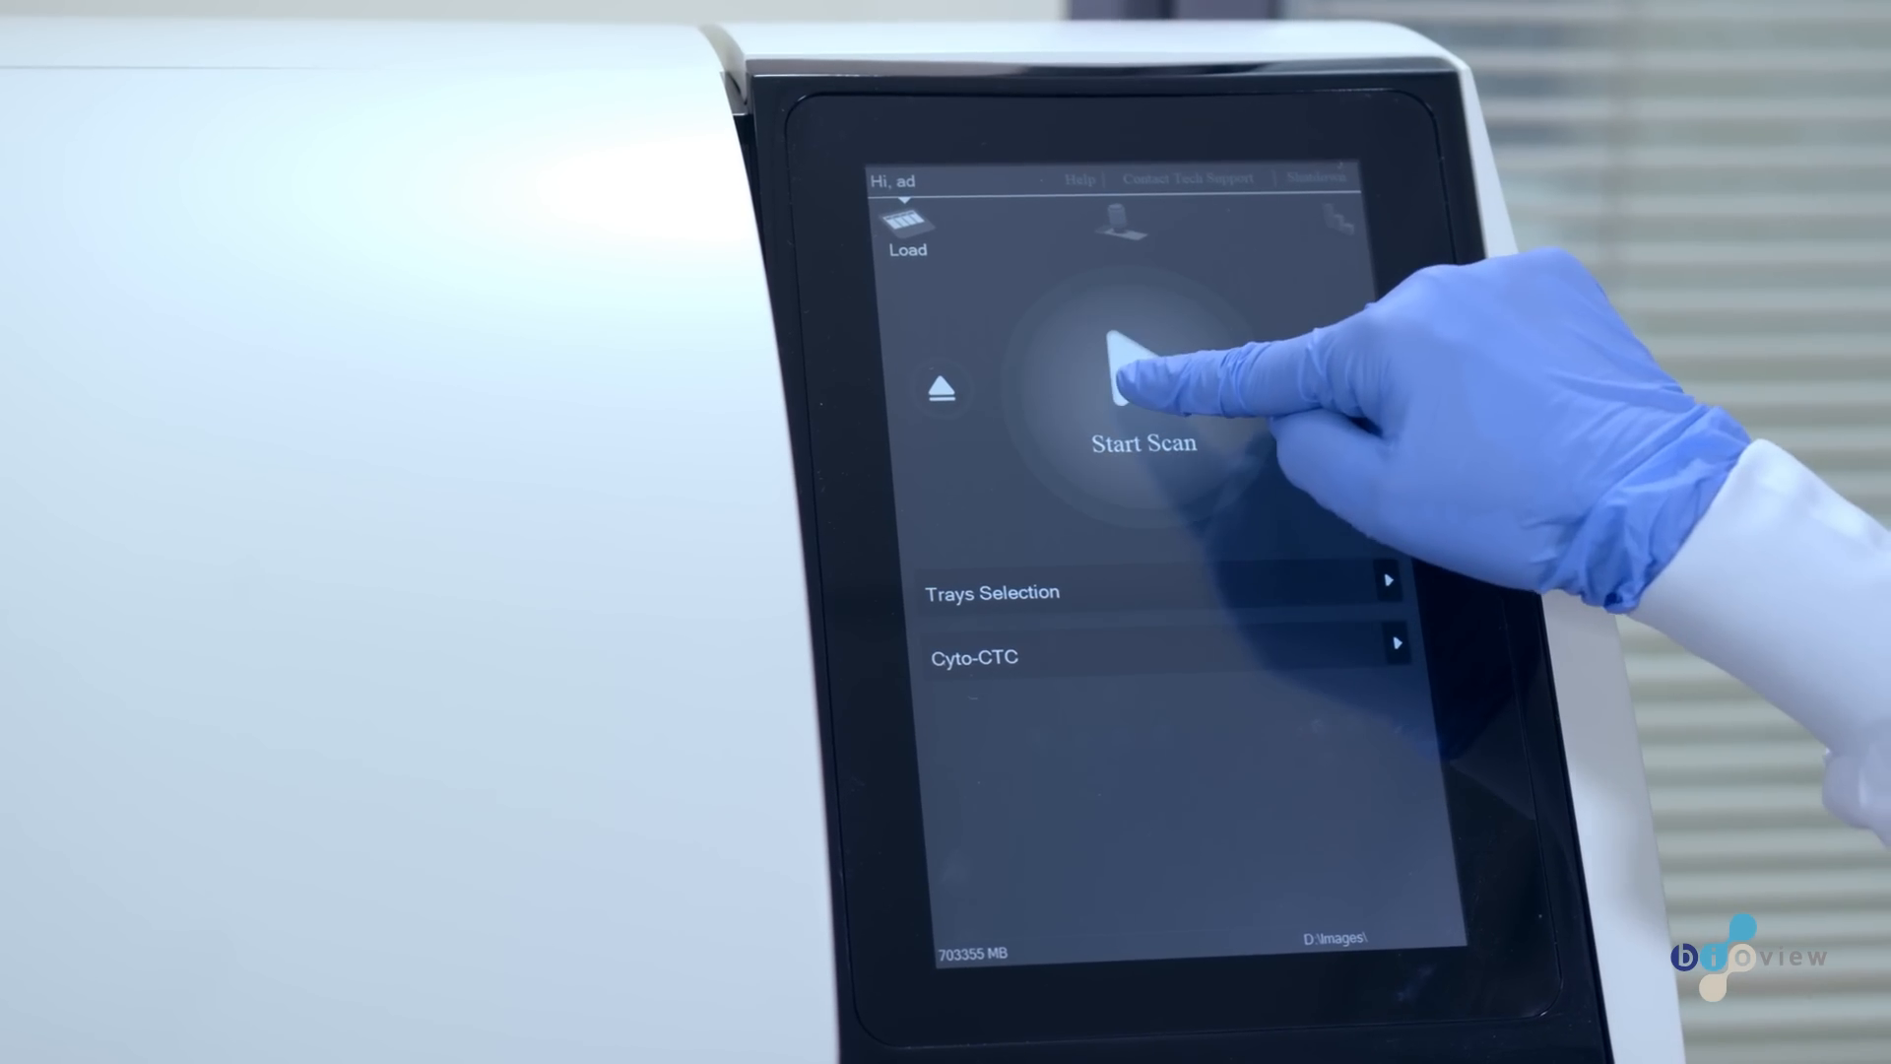
# Begin scanning the loaded slides so green fluorescent cells appear on the instrument screen
pyautogui.click(1142, 398)
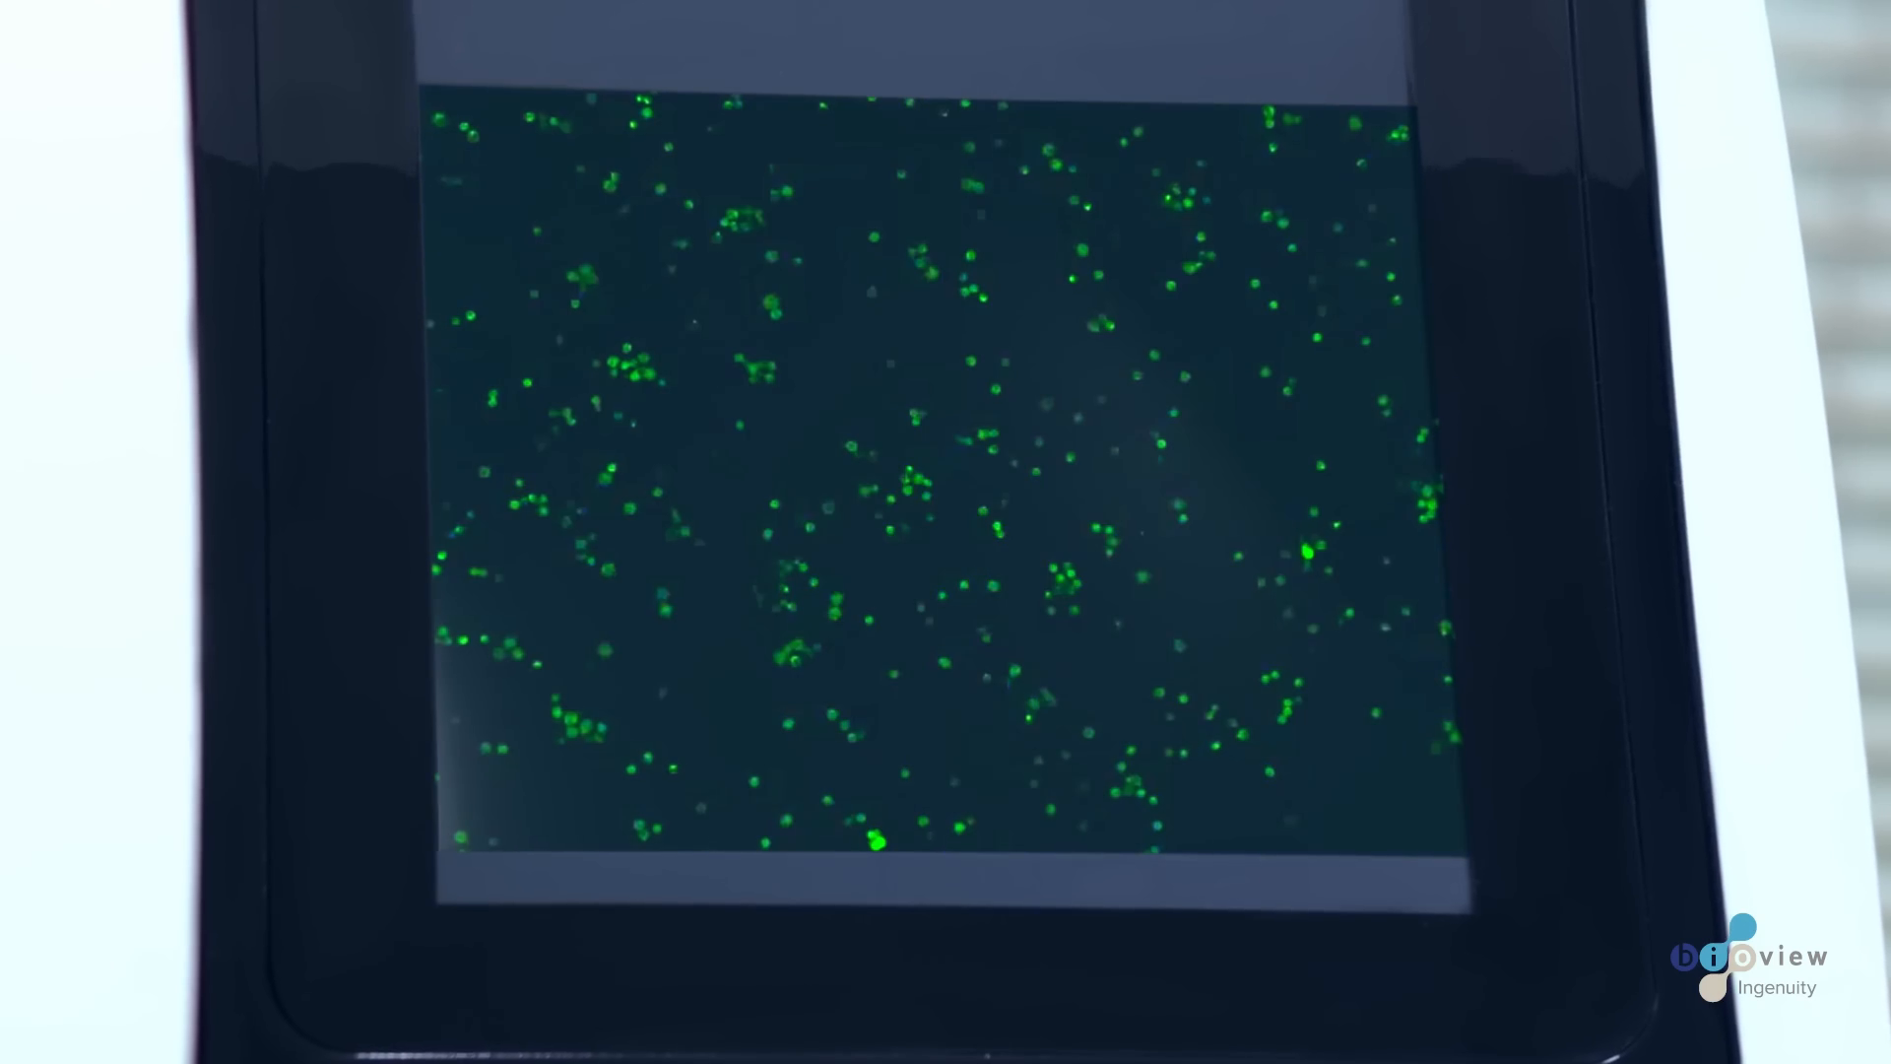